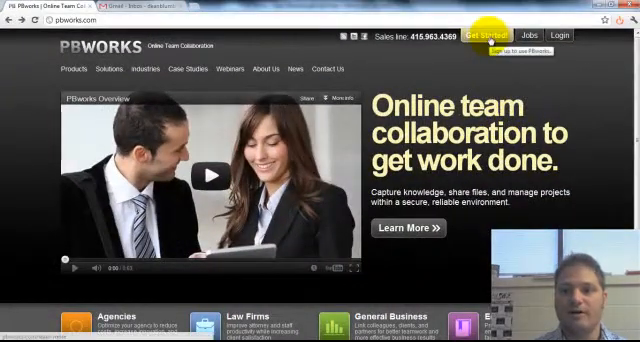
Start PBworks sign-up from the homepage and reach the education plan choices
left_click(498, 33)
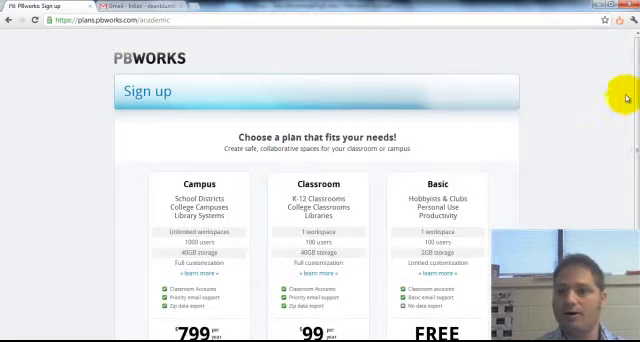
scroll("down", 3)
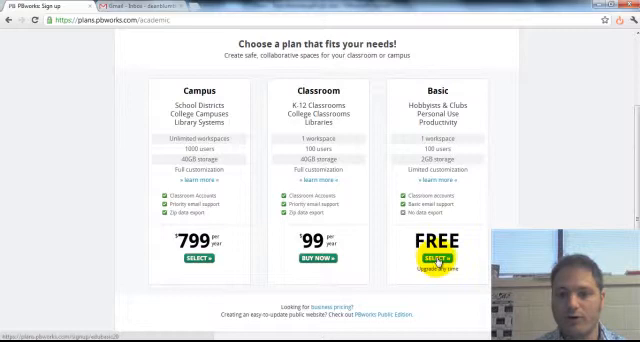
left_click(411, 261)
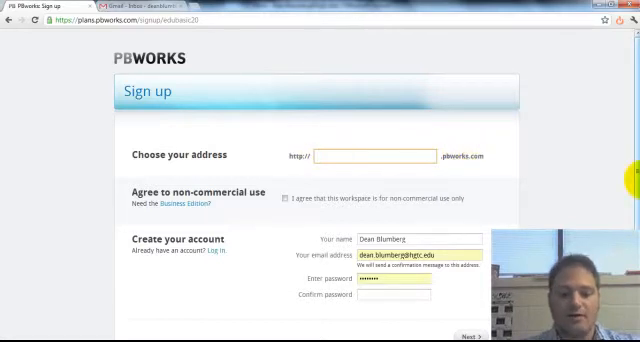
type("blumberg")
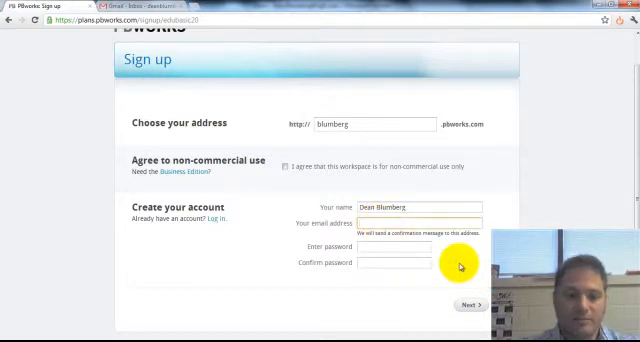
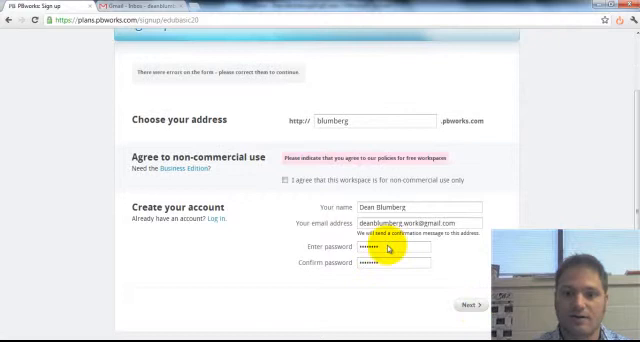
left_click(285, 180)
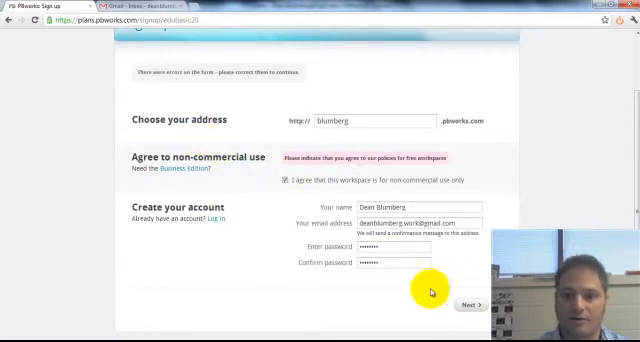
left_click(467, 305)
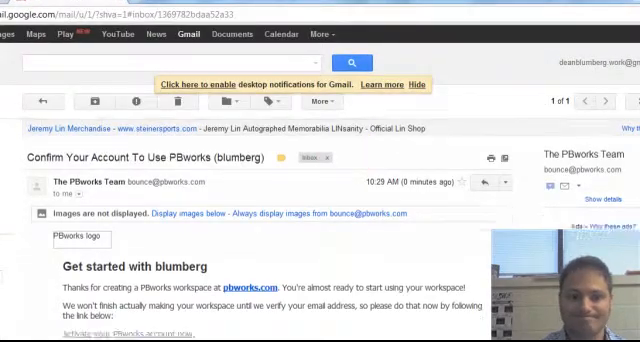
Reach the activation link in the 'Confirm Your Account To Use PBworks' email
scroll("down", 3)
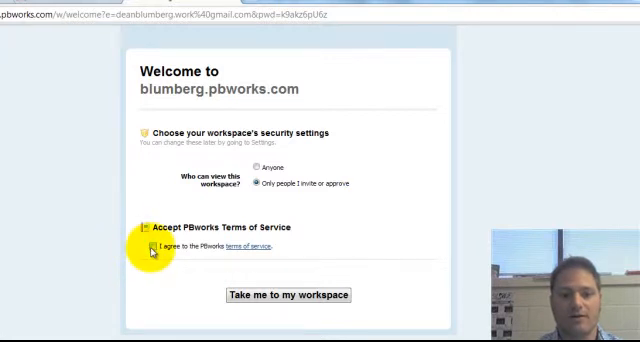
Keep blumberg.pbworks.com invite-only, accept the terms of service, and enter the workspace
left_click(152, 247)
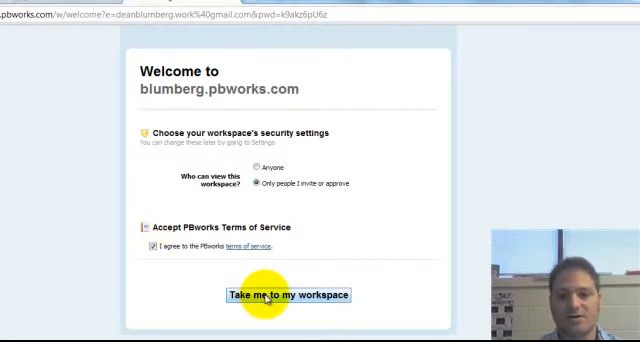
left_click(286, 294)
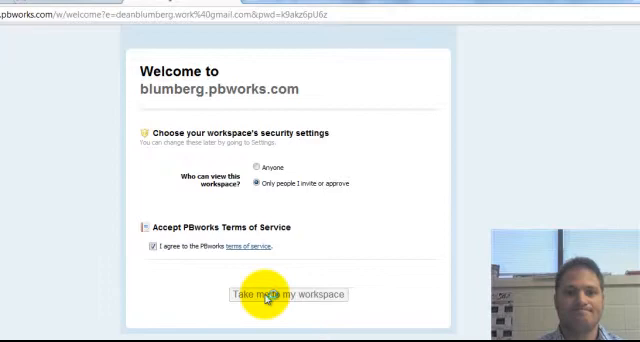
left_click(285, 294)
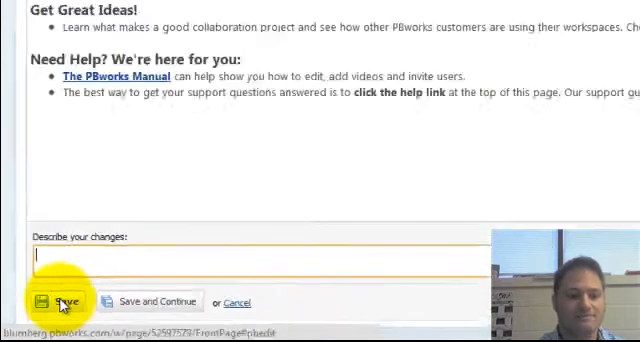
Save the FrontPage edit with the new 'Adding text' heading
left_click(57, 301)
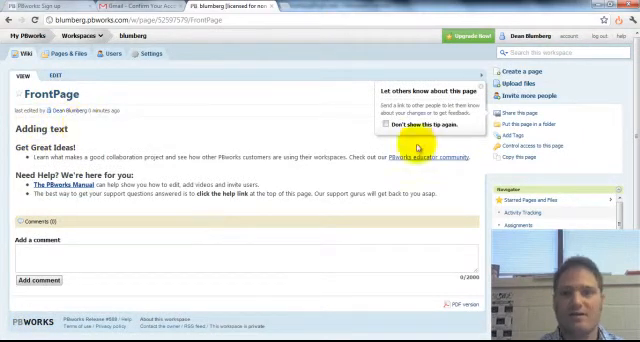
mouse_move(478, 91)
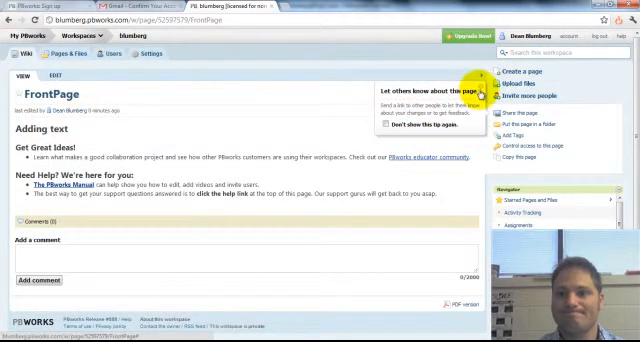